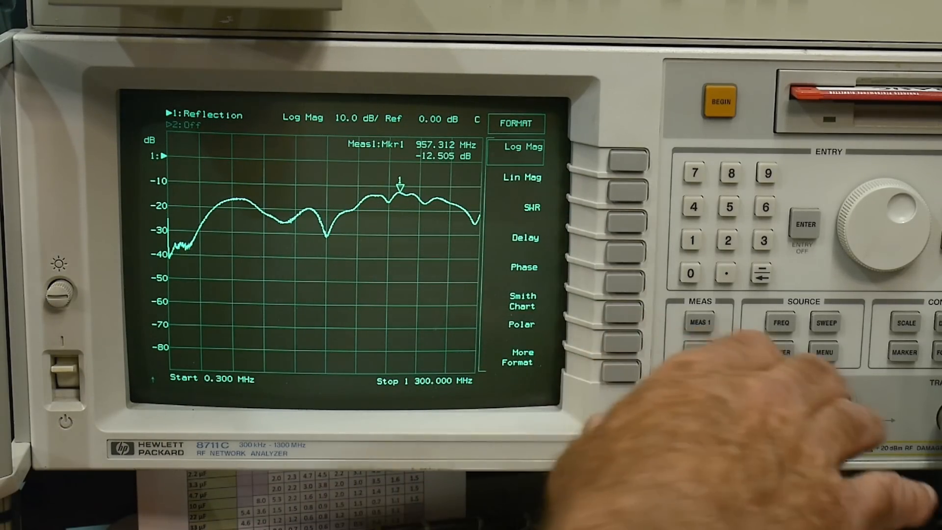
# Switch the reflection trace format from Log Mag to SWR, marker at 957.312 MHz reading 1.614
pyautogui.click(522, 207)
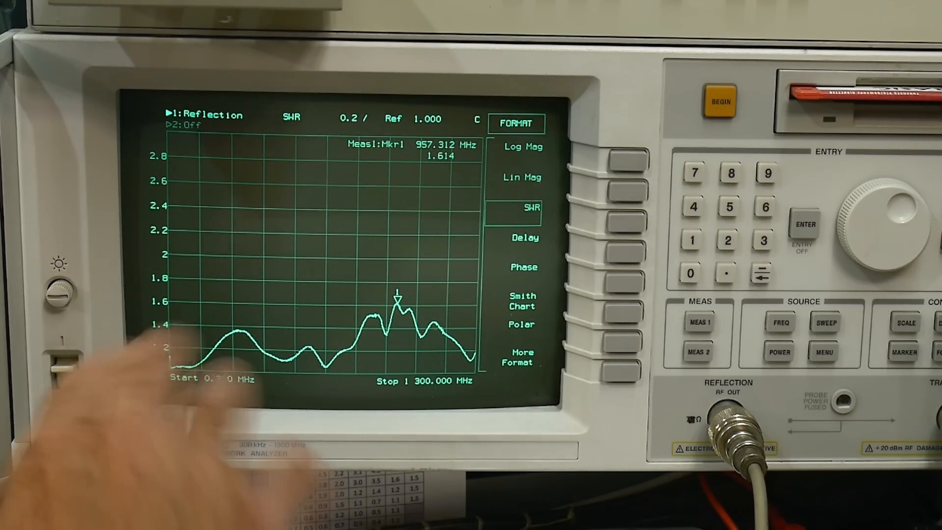